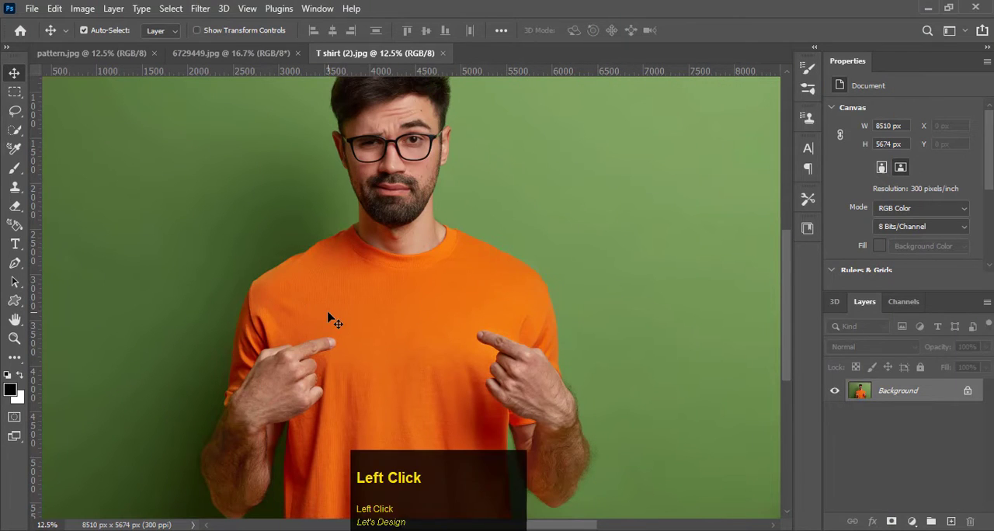
- View the navy floral pattern document, then return to the T-shirt photo
click(84, 53)
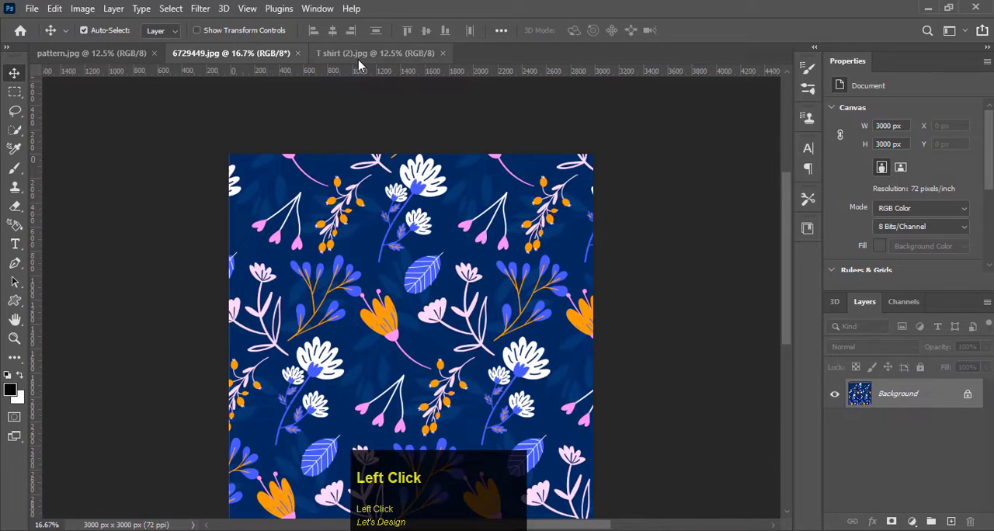
click(376, 53)
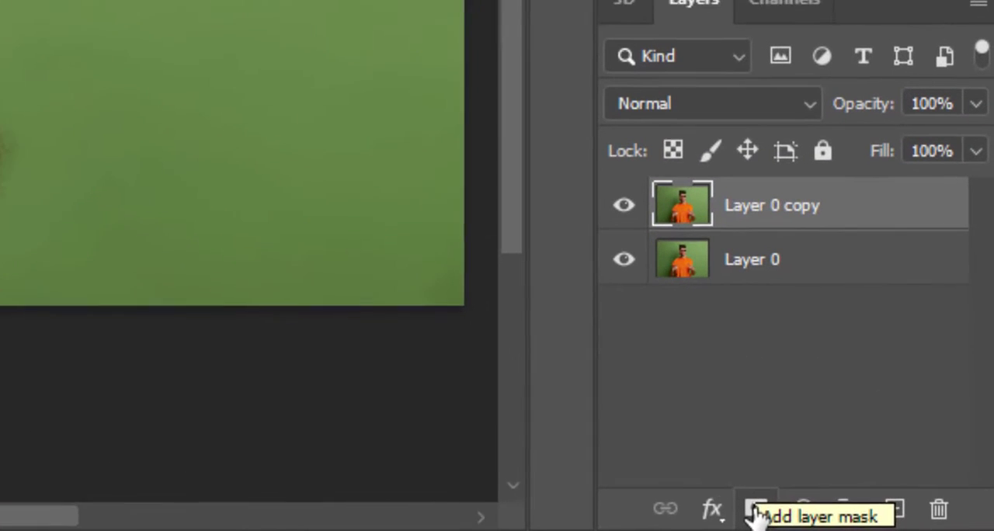
- Add a layer mask to the duplicated Layer 0 copy so only the shirt is covered
click(754, 508)
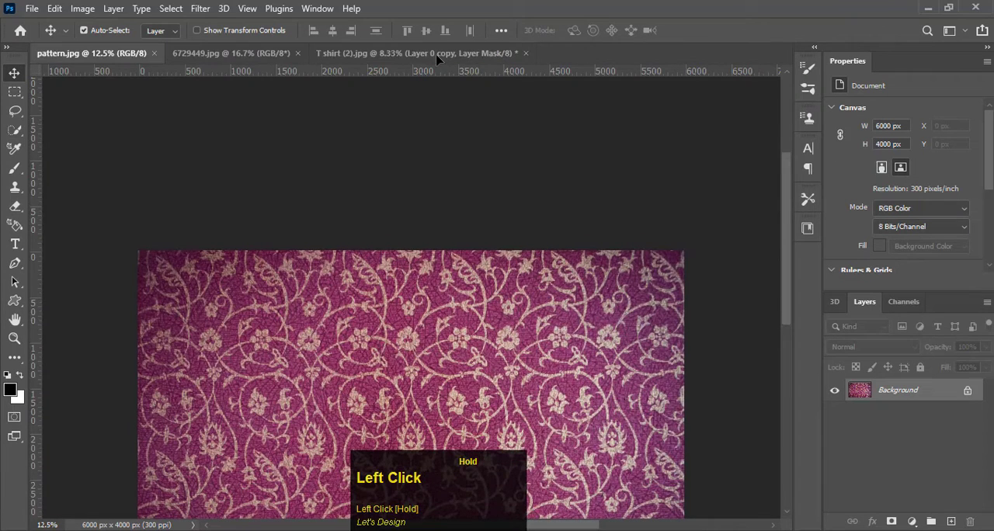
- Bring the purple paisley pattern into the T-shirt photo and position it over the shirt
click(416, 53)
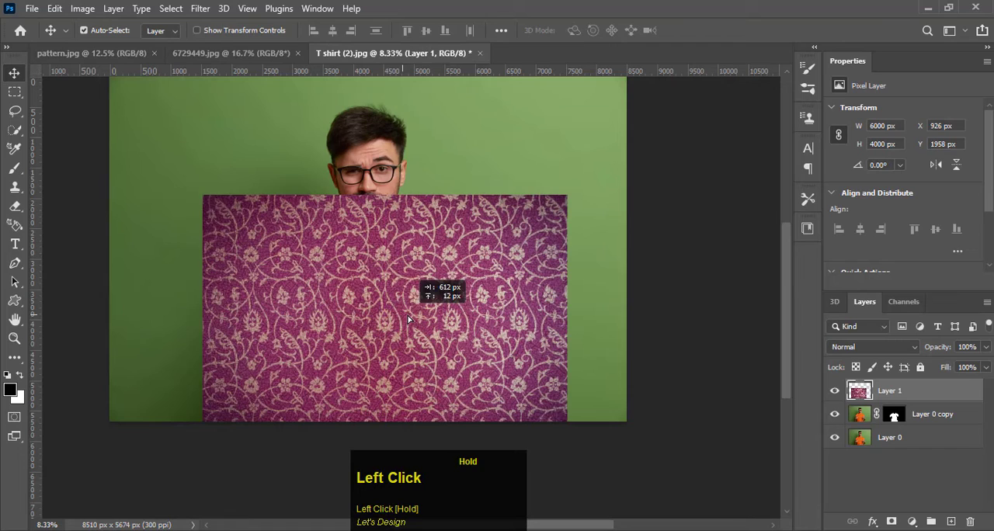
drag(410, 318, 397, 307)
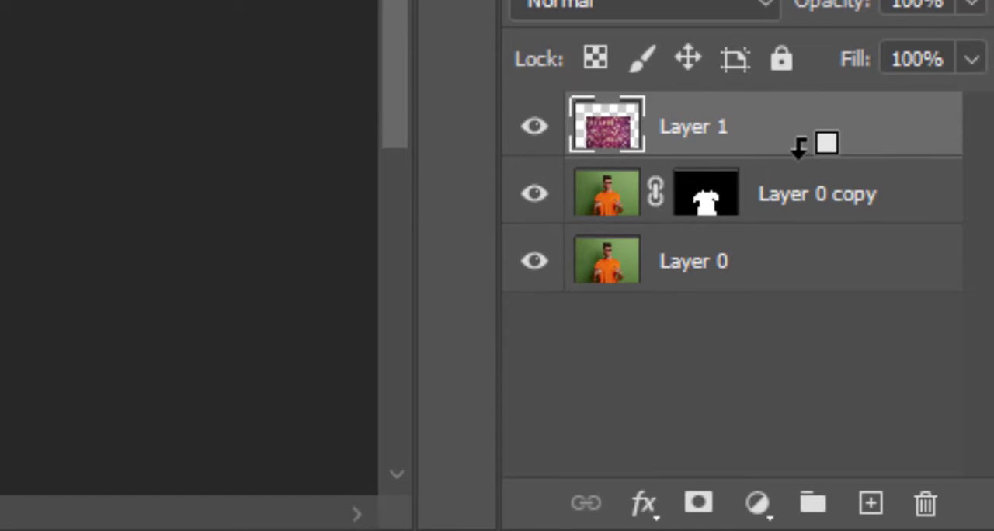
mouse_move(797, 138)
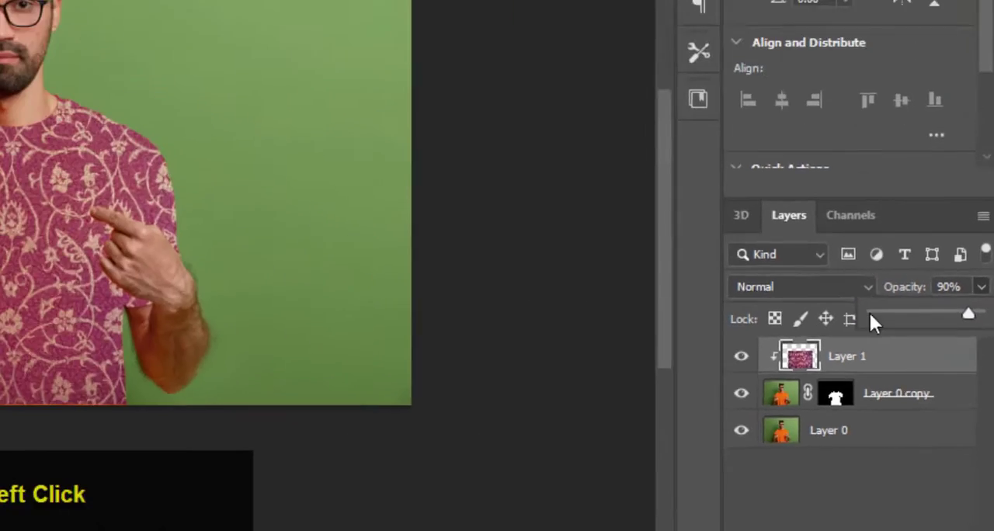
- Give the paisley Layer 1 90% opacity and the Multiply blend mode
click(799, 286)
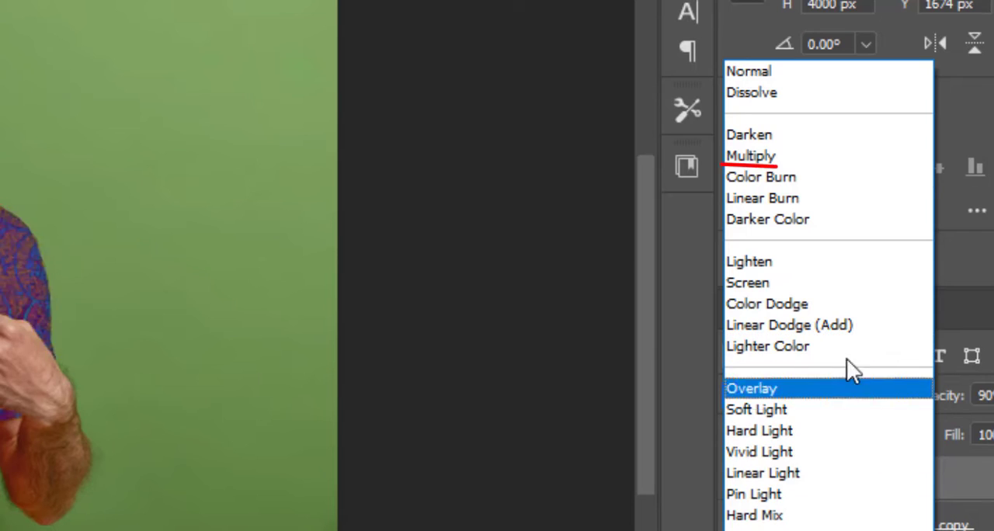
click(750, 155)
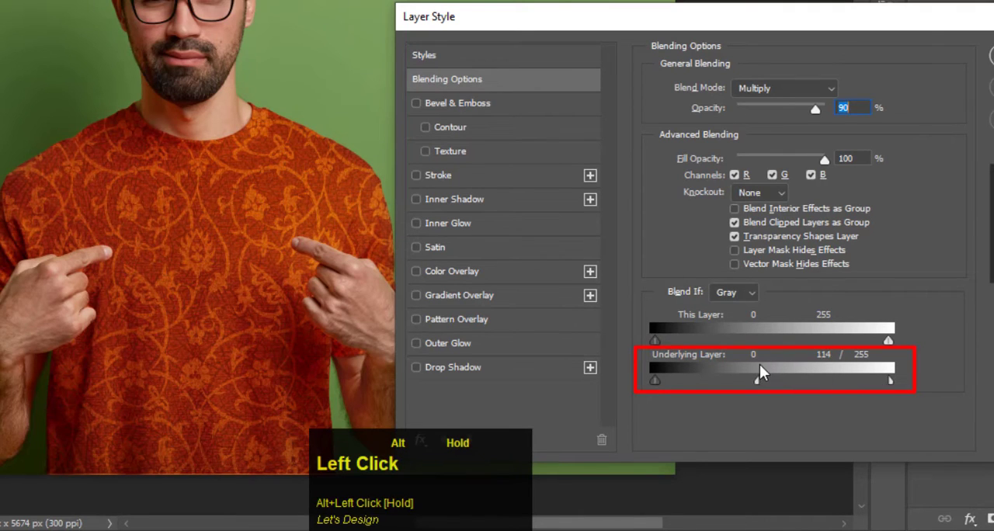
- Split the Underlying Layer black slider to about 88/114 so the shirt's dark folds show through
drag(759, 379, 736, 378)
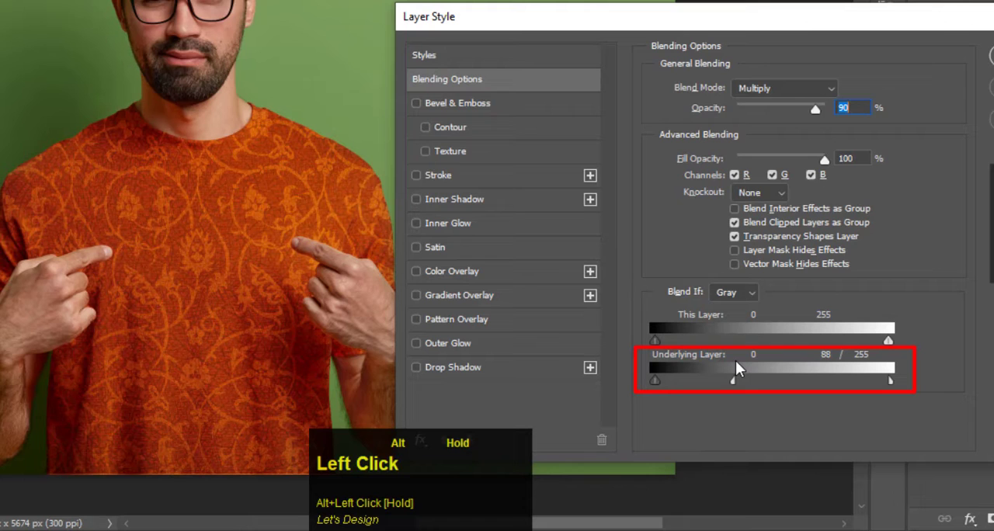
drag(736, 380, 739, 381)
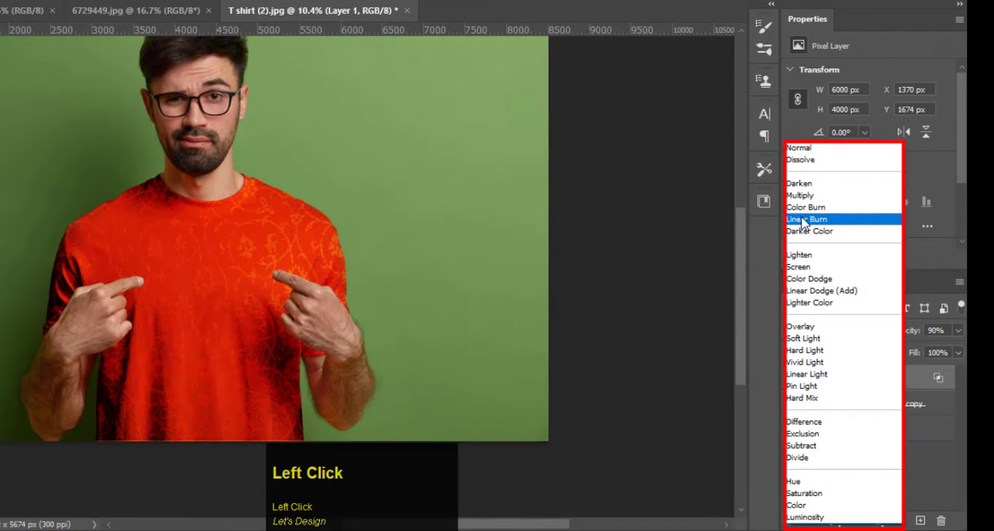
click(810, 217)
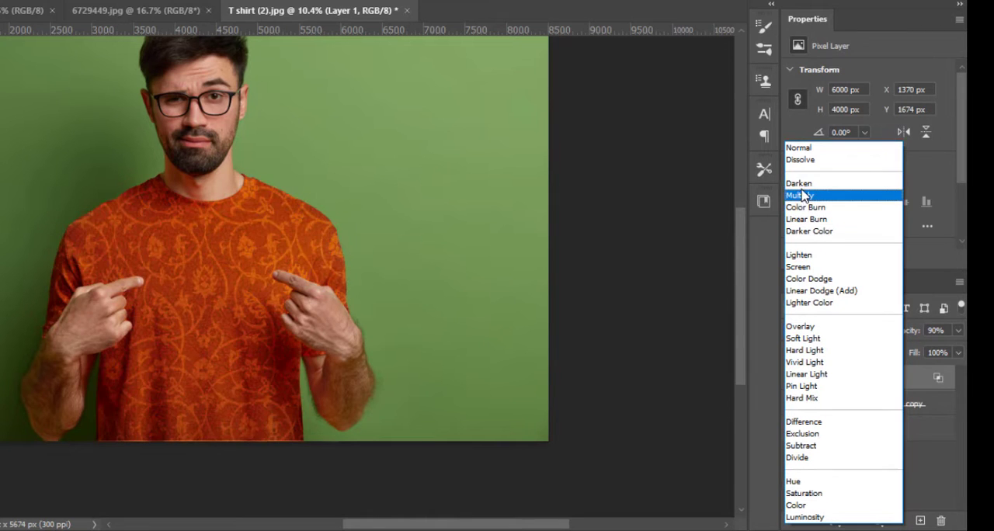
click(801, 196)
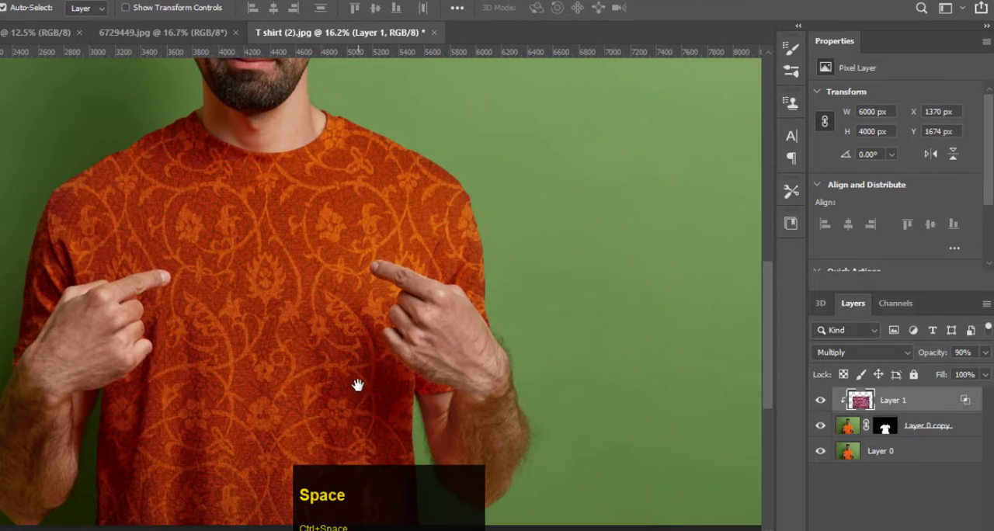
drag(357, 385, 342, 330)
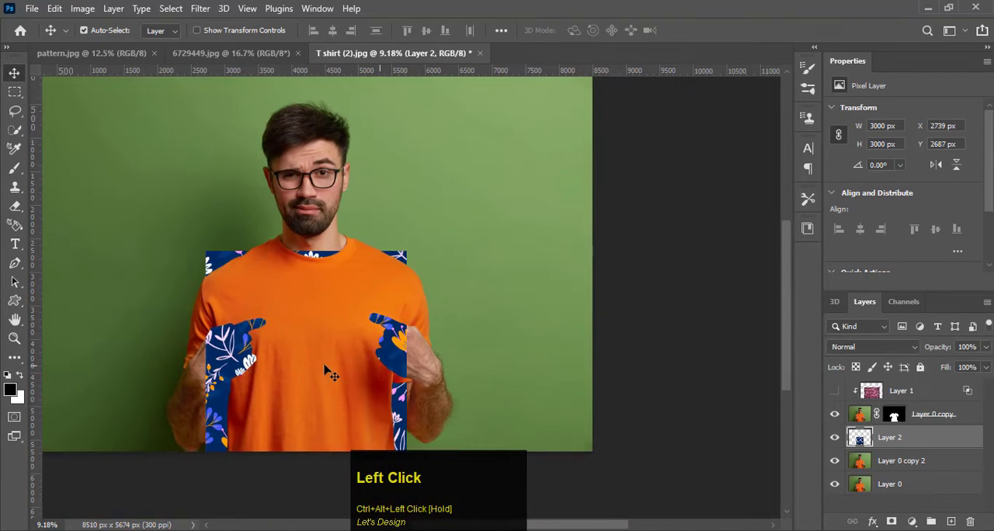
- Move the navy floral Layer 2 to the top and clip it to the shirt
key(ctrl+t)
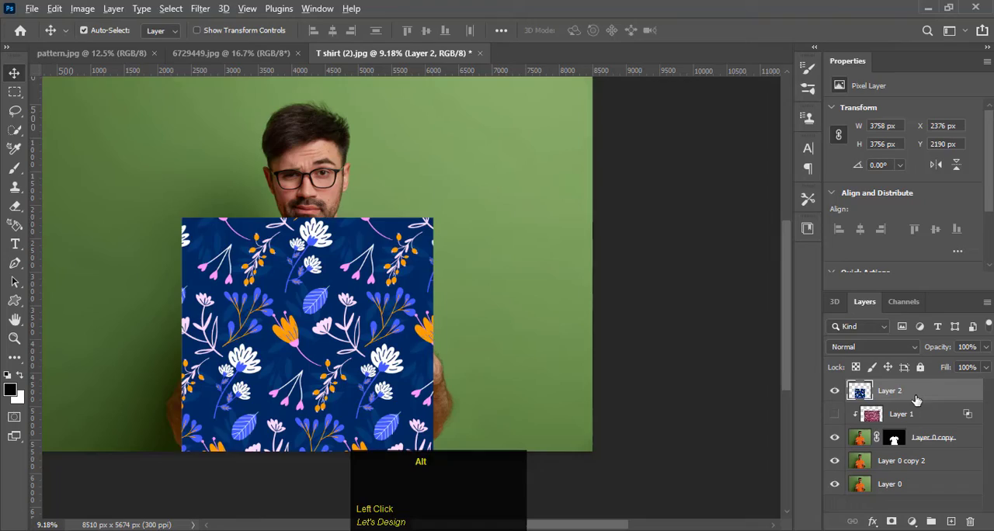
click(871, 346)
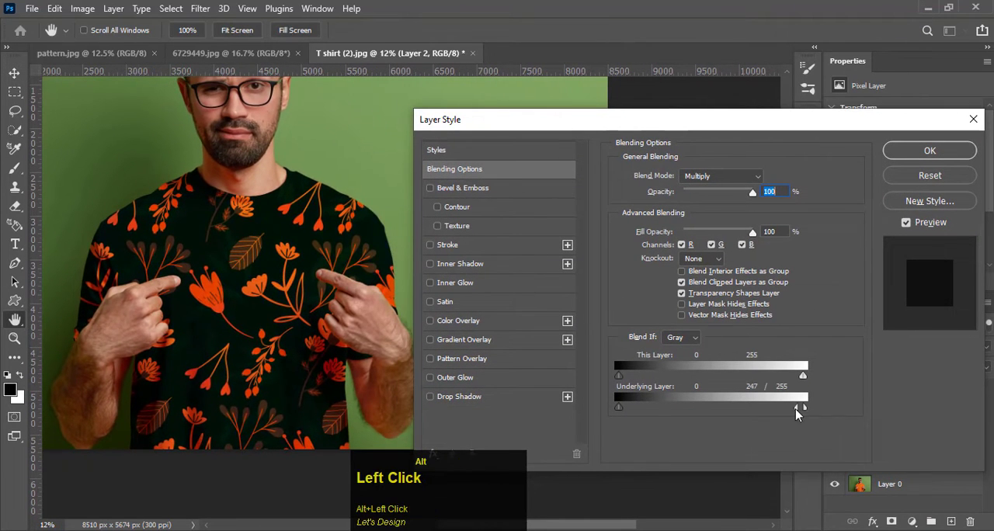
- Split the Underlying Layer white slider to about 247/255 for smoother highlight blending
drag(801, 406, 681, 406)
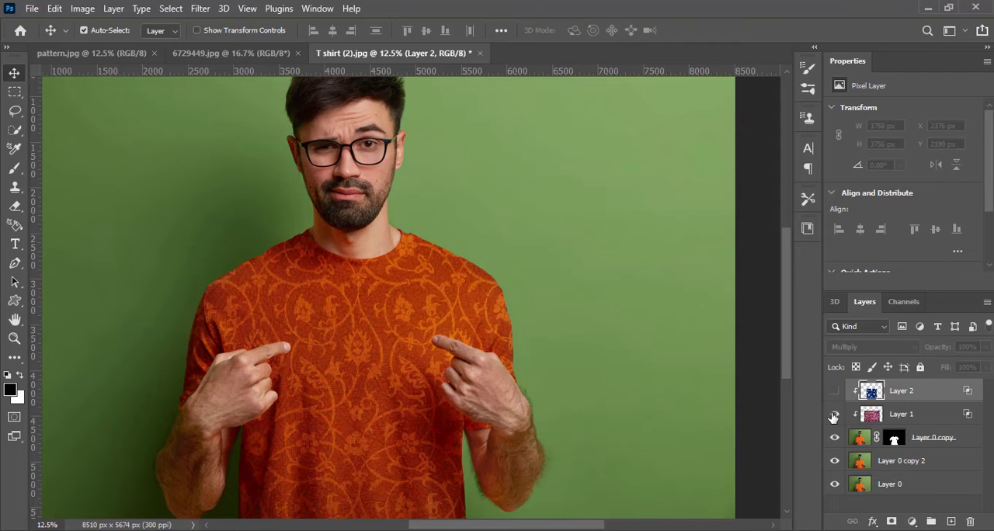
- Show and hide Layer 2 and Layer 1 in turn to compare patterns, ending with both hidden
click(833, 390)
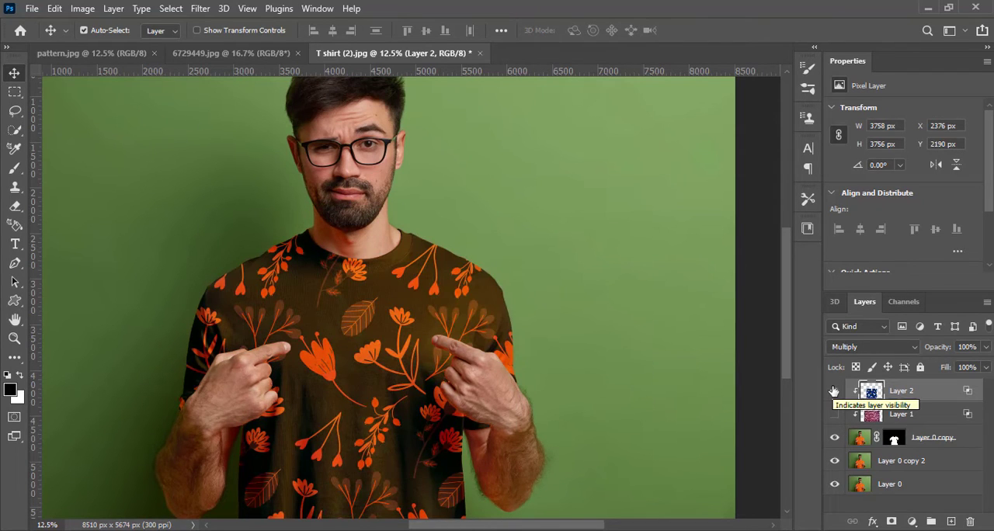
click(833, 390)
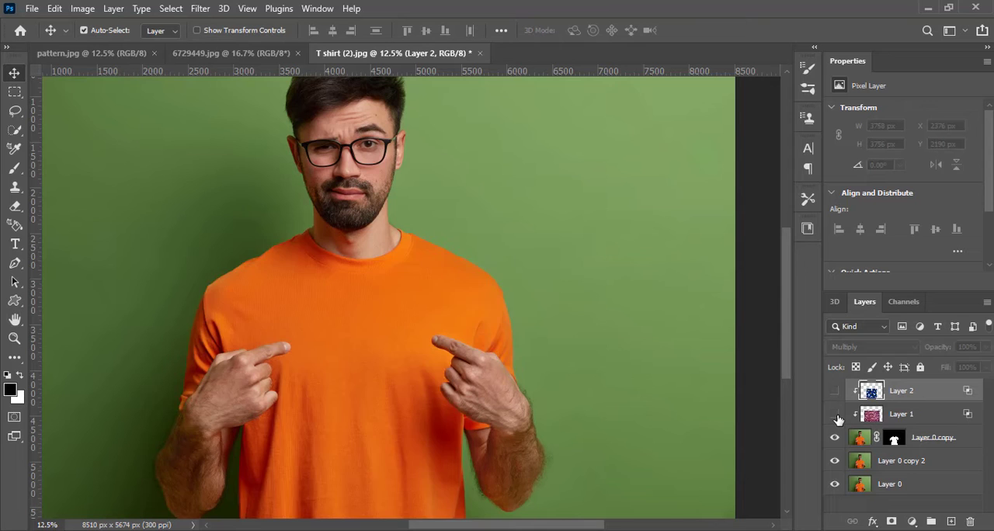
click(835, 391)
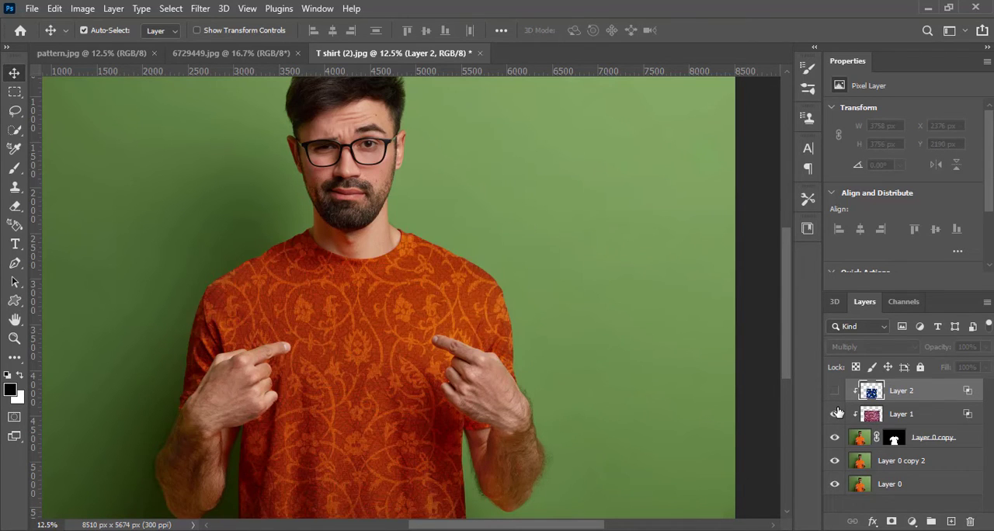
click(834, 413)
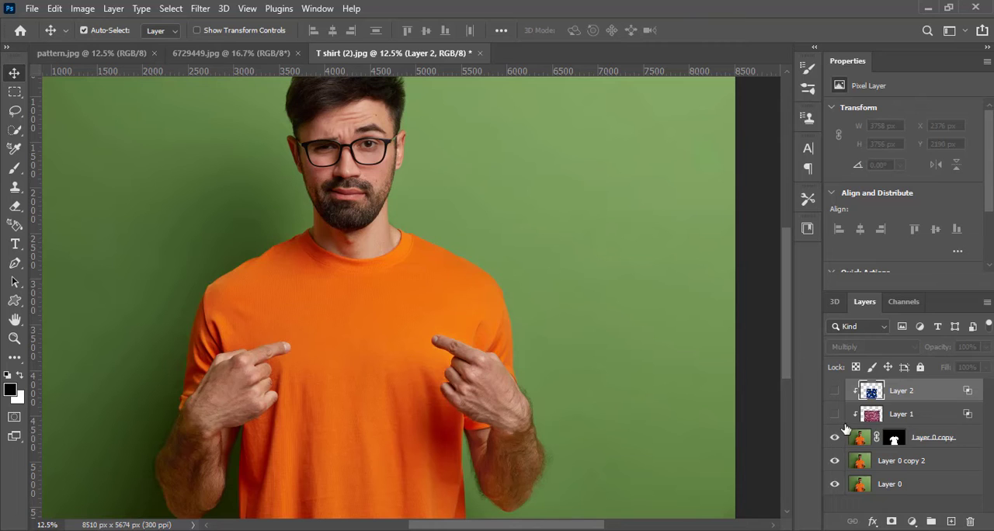